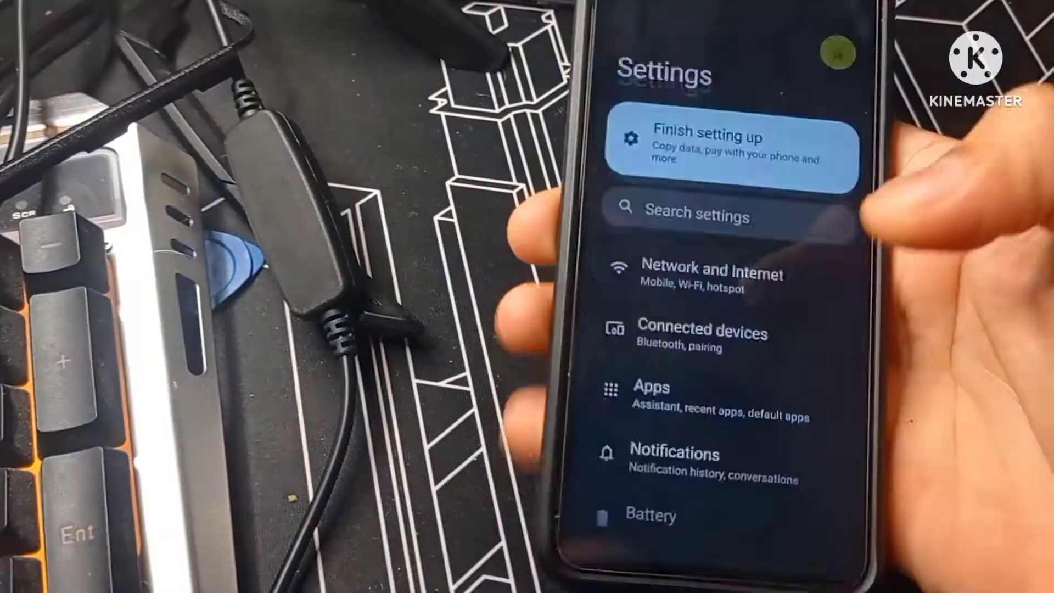
Swipe past the Sound and Miscellaneous tabs and show the About crDroid tab
{"action": "scroll", "scroll_direction": "down", "scroll_amount": 3}
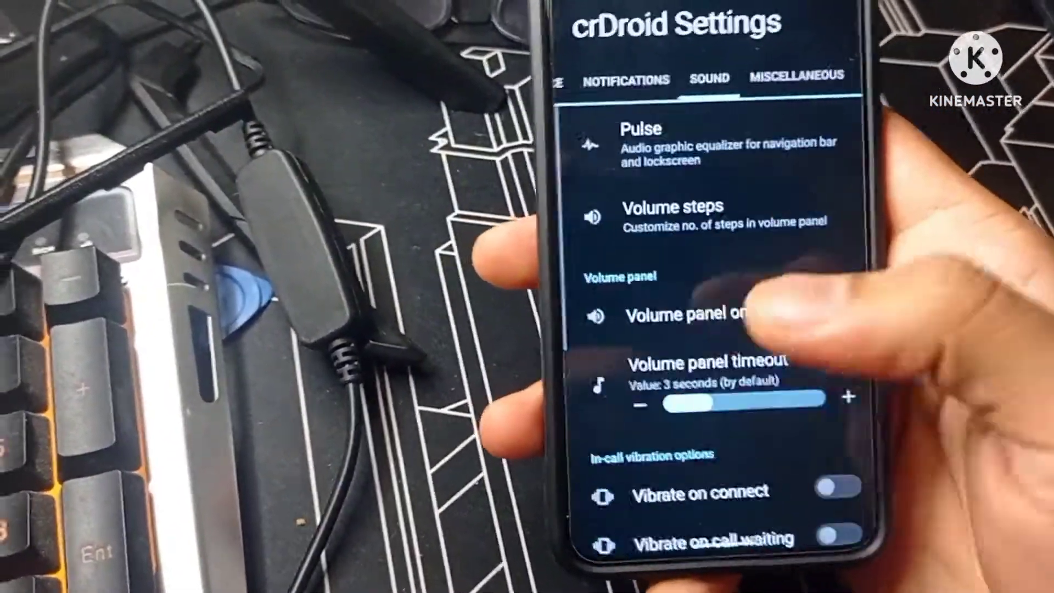
{"action": "left_click", "coordinate": [794, 79]}
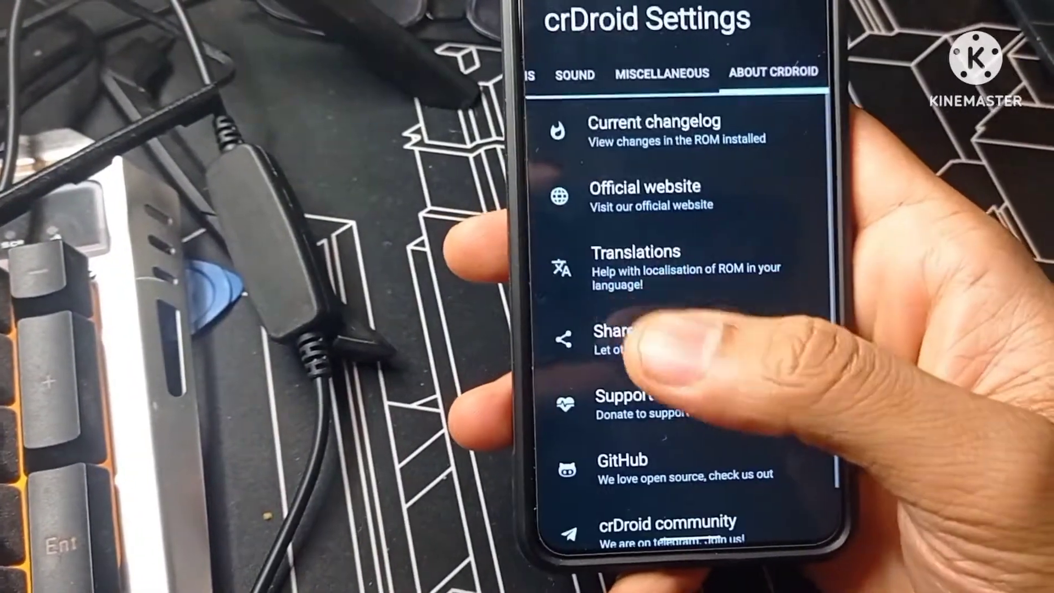